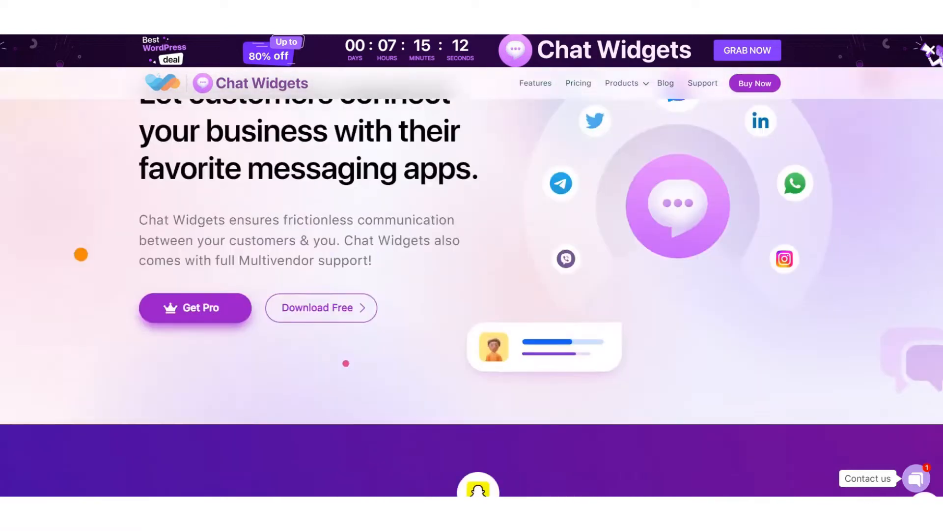
# Preview the demo Contact us widget's channels, then choose Multivendor Mode and continue
pyautogui.click(914, 479)
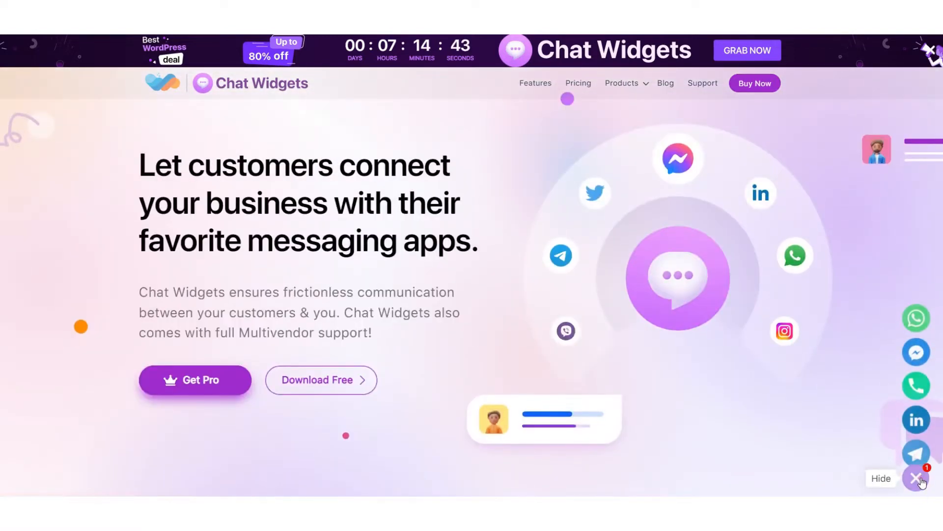
pyautogui.click(917, 477)
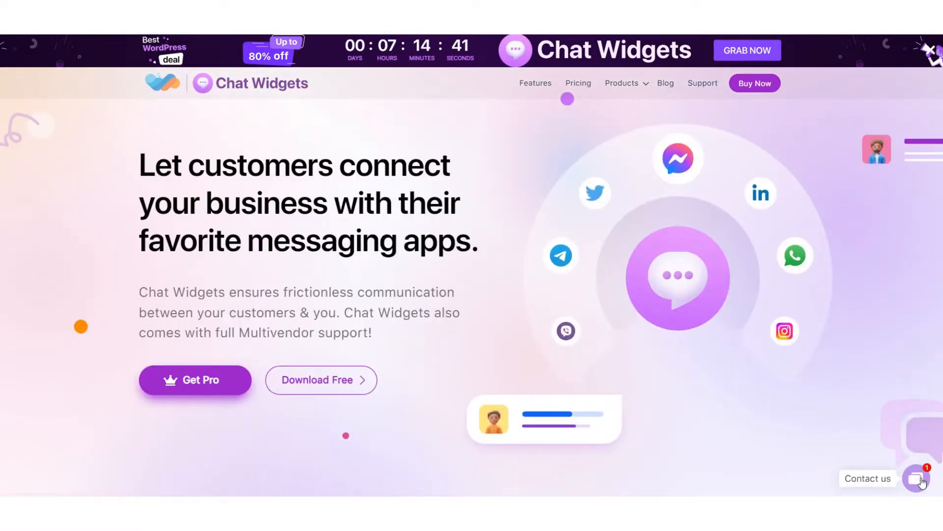
pyautogui.click(917, 478)
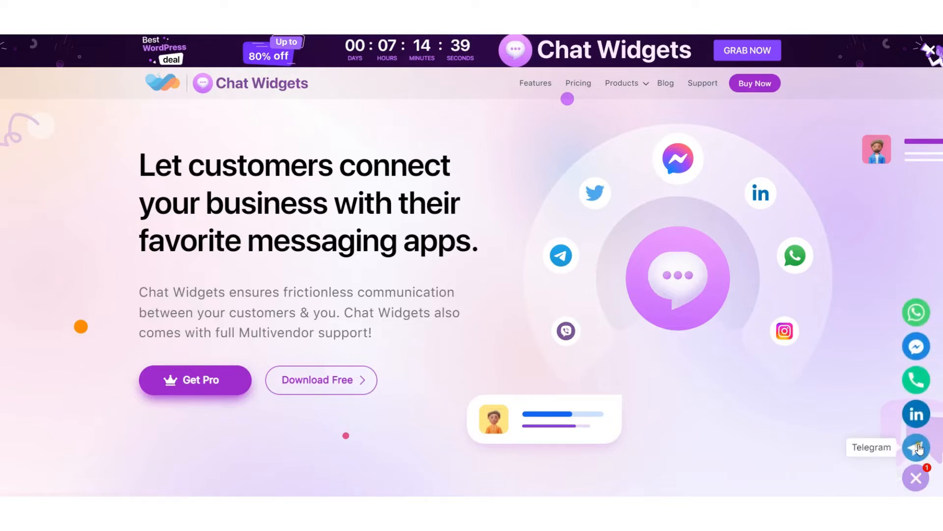
pyautogui.moveTo(917, 346)
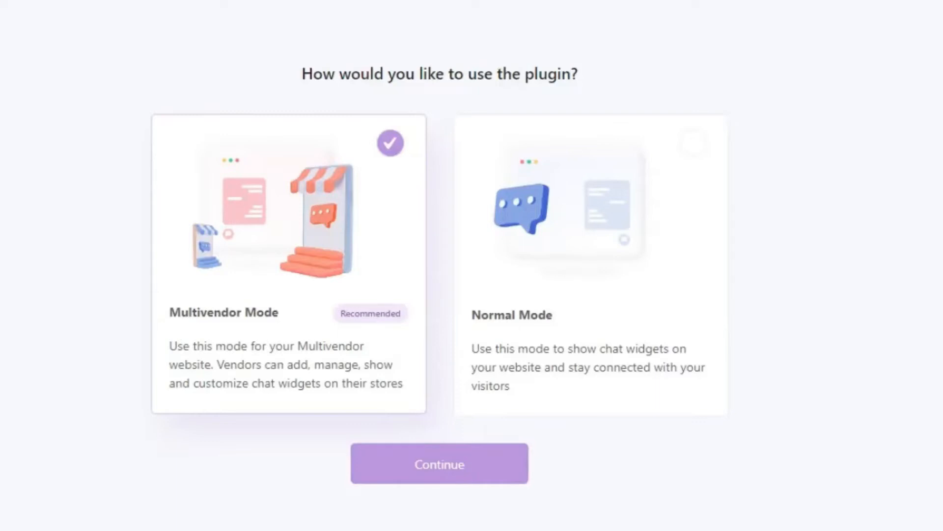
pyautogui.click(439, 463)
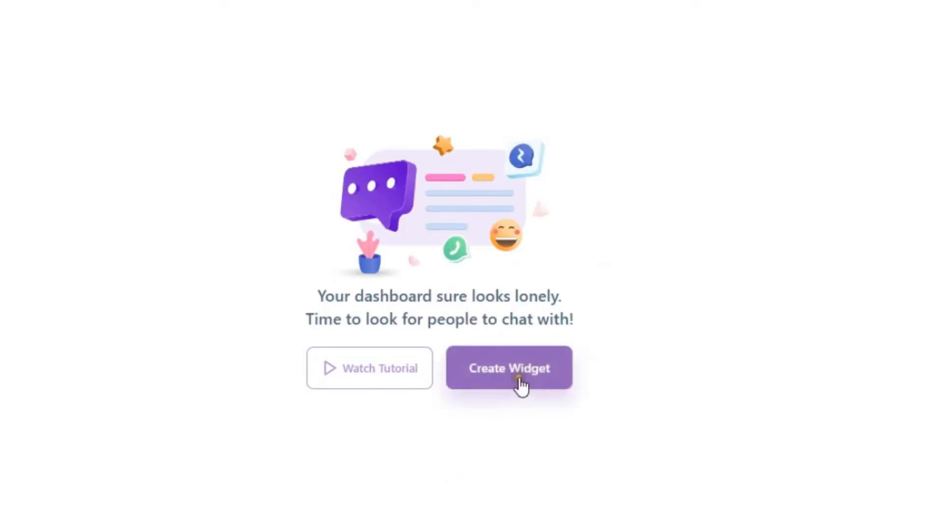
pyautogui.click(509, 368)
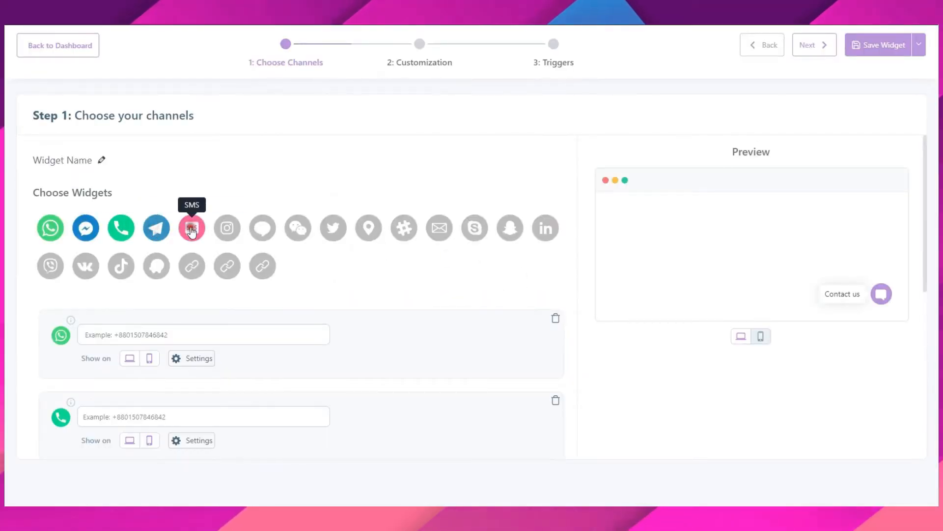
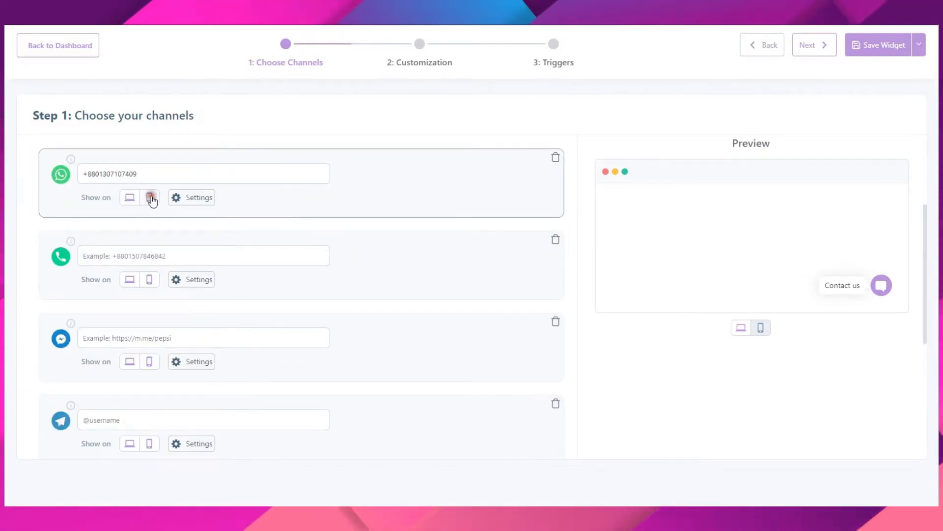
pyautogui.click(197, 198)
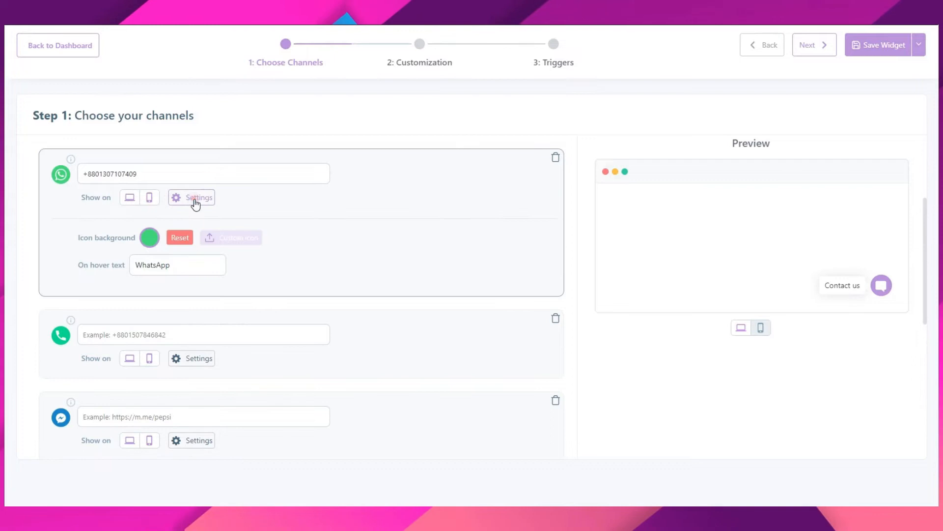
pyautogui.click(149, 237)
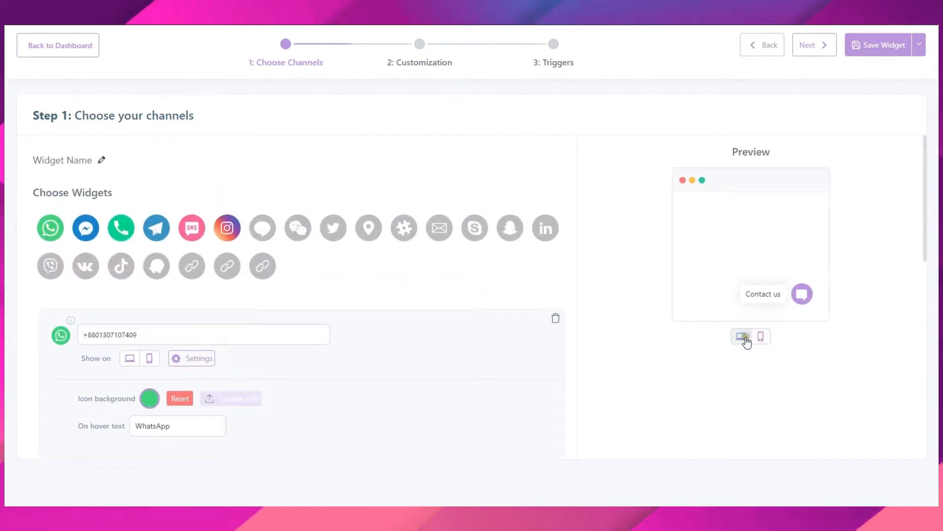
# Set vertical icons, click-to-open, right-side position and widget size 40
pyautogui.click(813, 45)
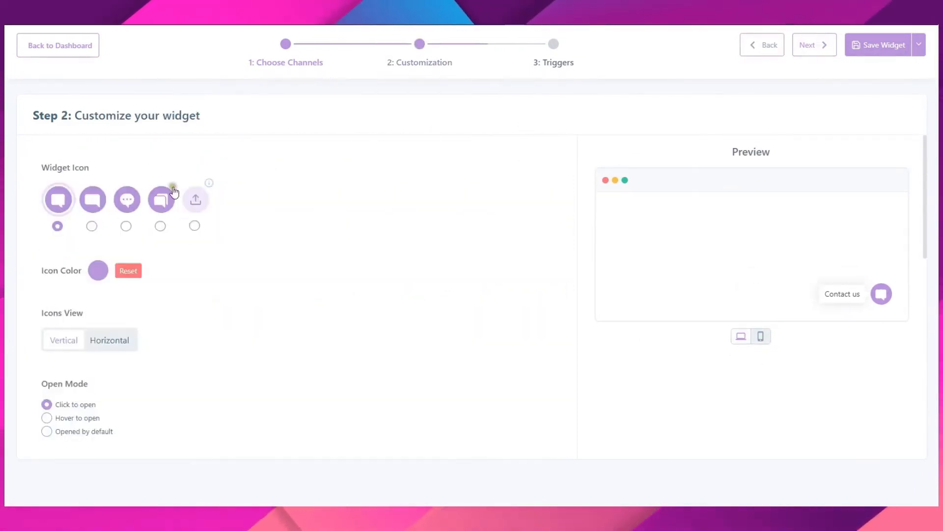
pyautogui.click(160, 199)
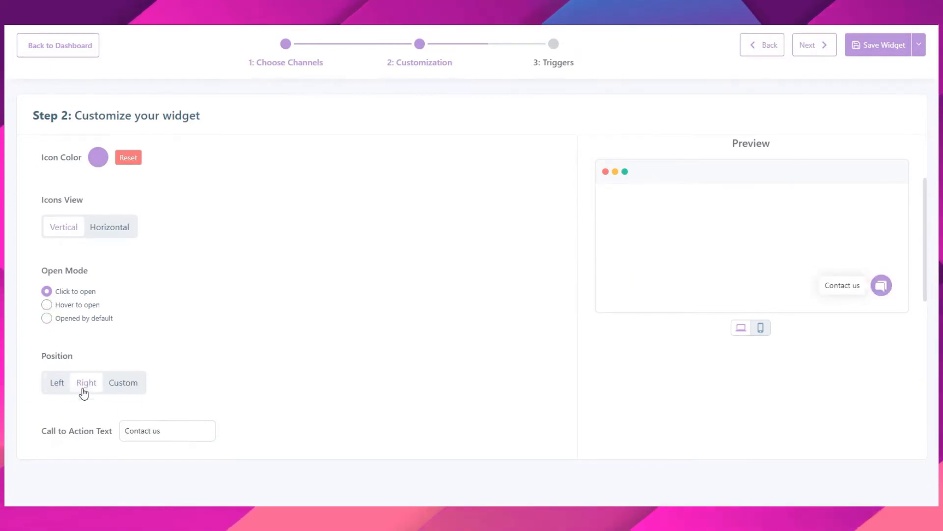
pyautogui.scroll(-3)
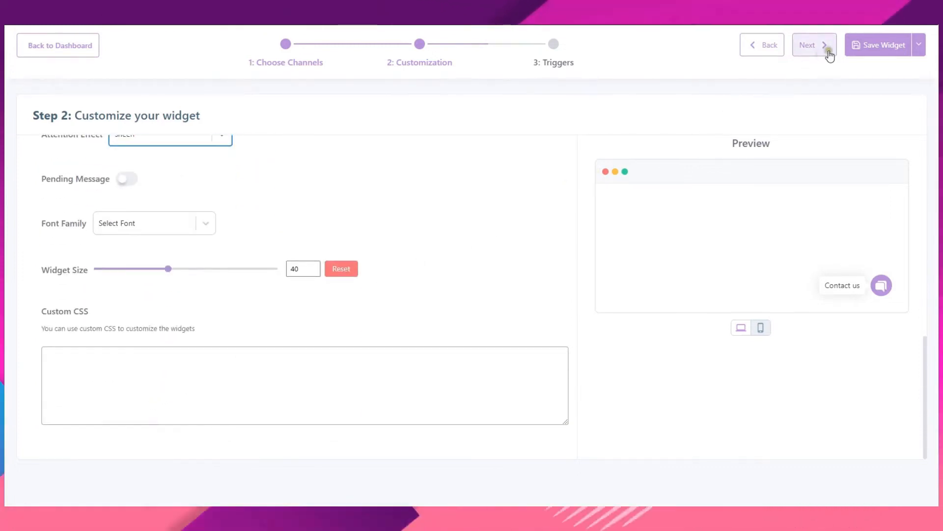
# Leave all triggers off and Save & View Dashboard
pyautogui.click(814, 45)
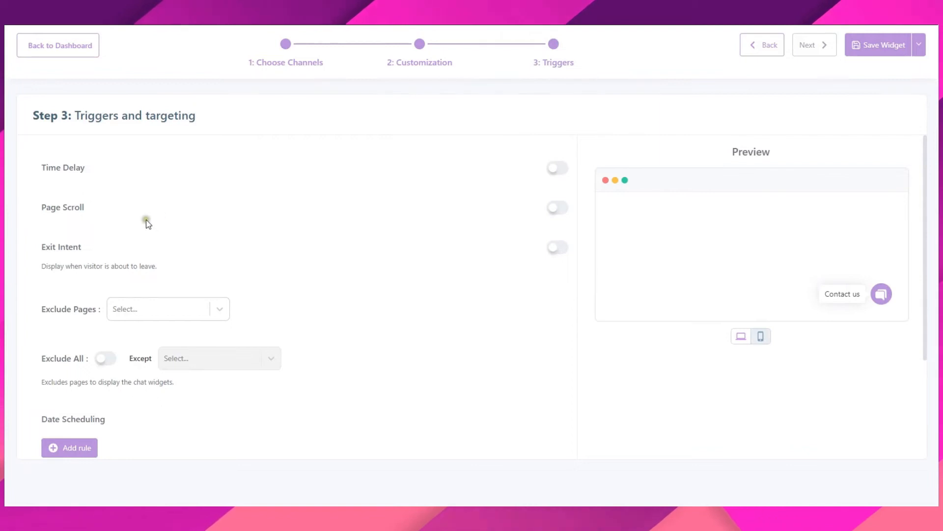
pyautogui.scroll(-3)
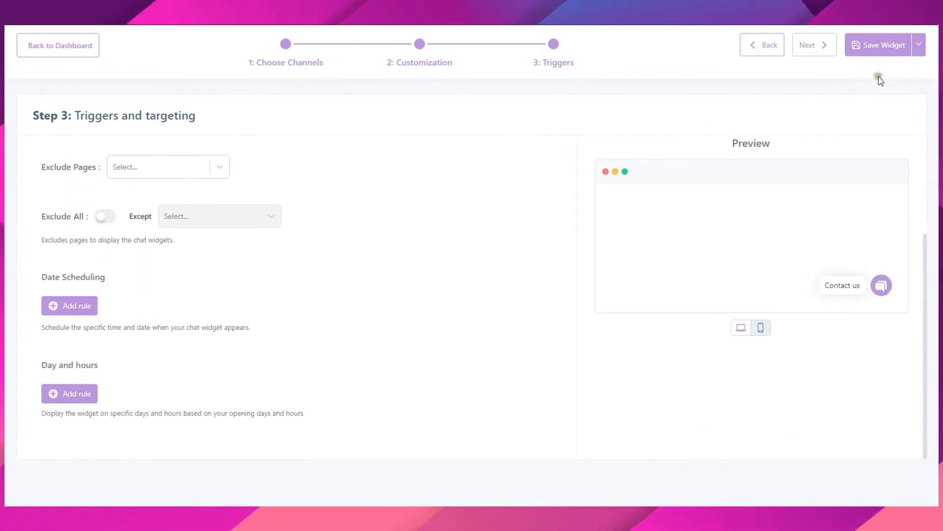
pyautogui.click(918, 45)
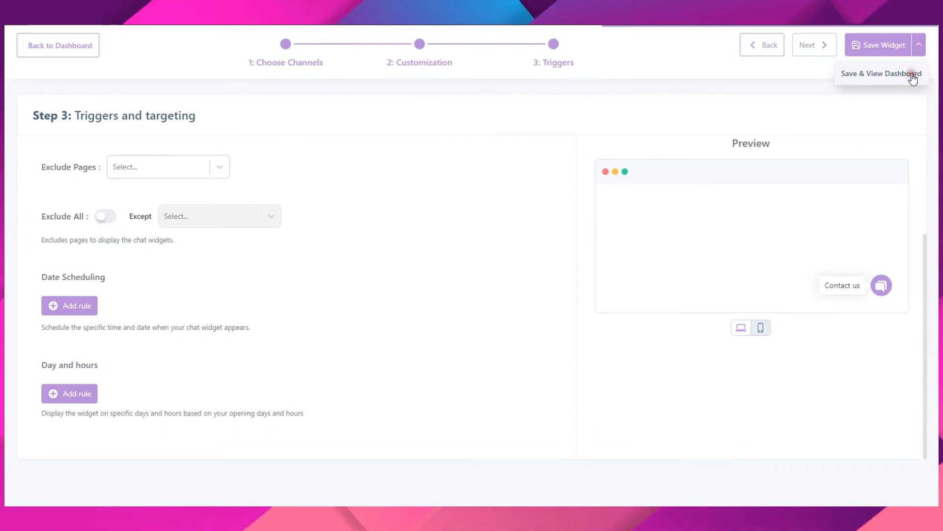
pyautogui.click(880, 73)
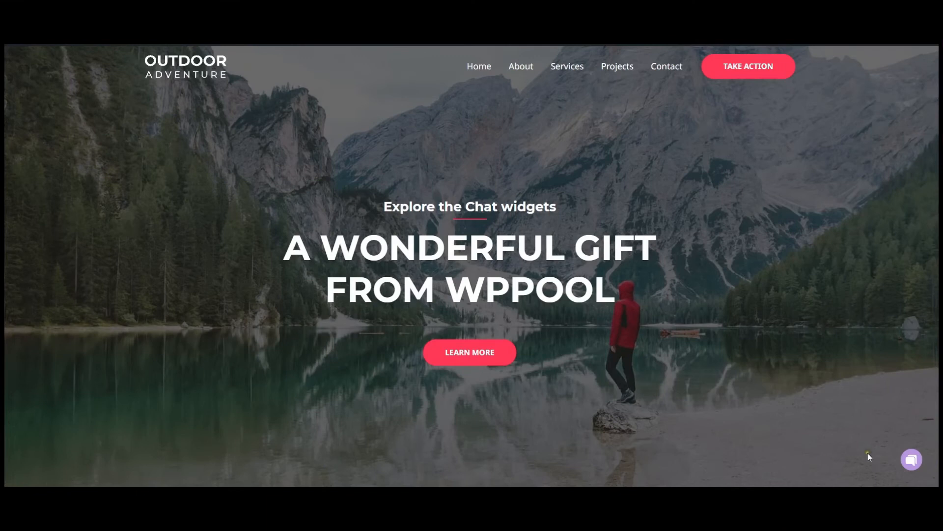
# Open the chat bubble on the Outdoor Adventure site and start a WhatsApp chat
pyautogui.click(911, 459)
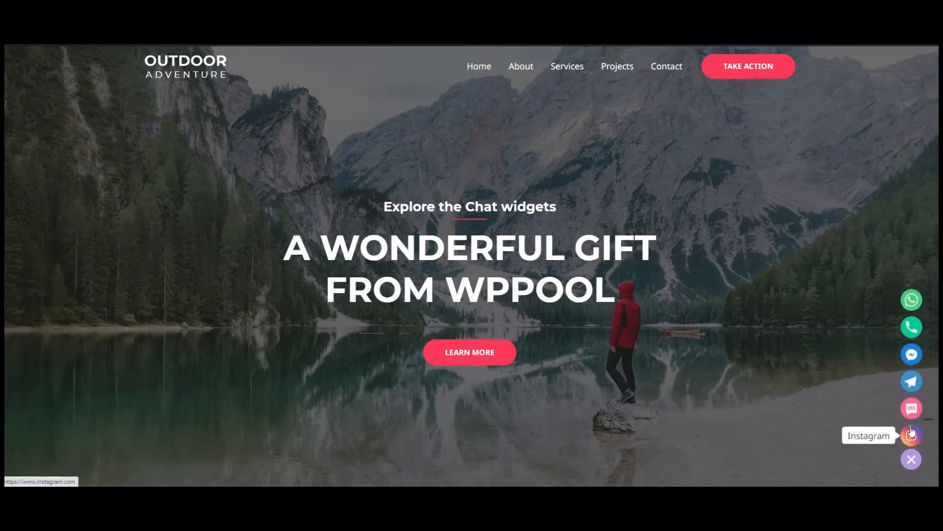
pyautogui.moveTo(911, 381)
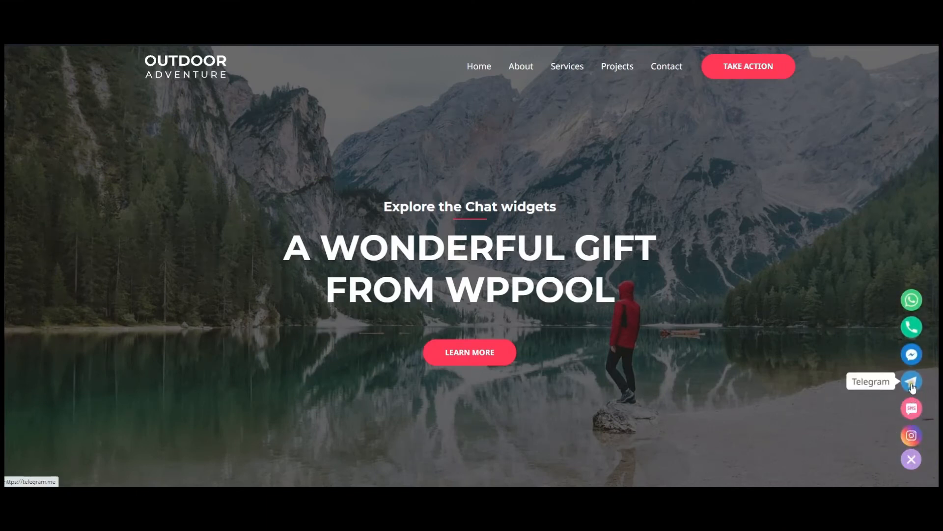
pyautogui.moveTo(911, 327)
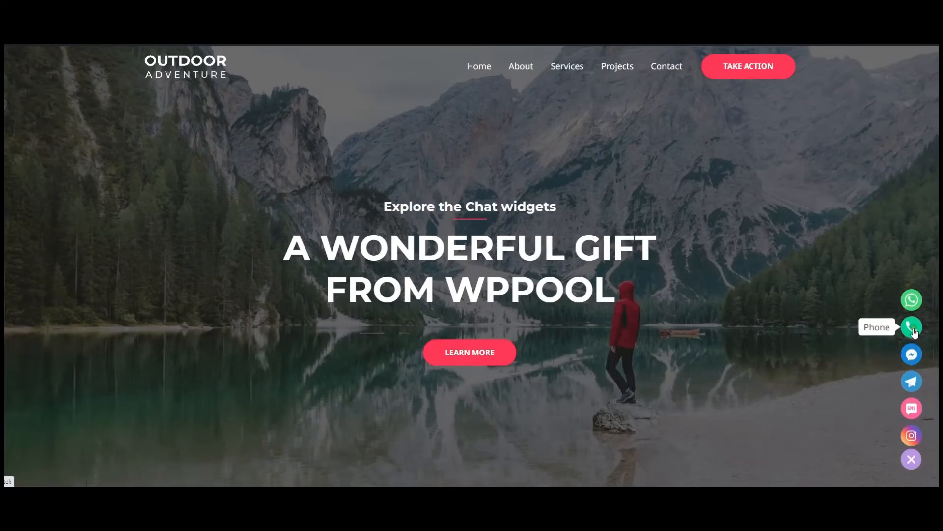
pyautogui.moveTo(910, 301)
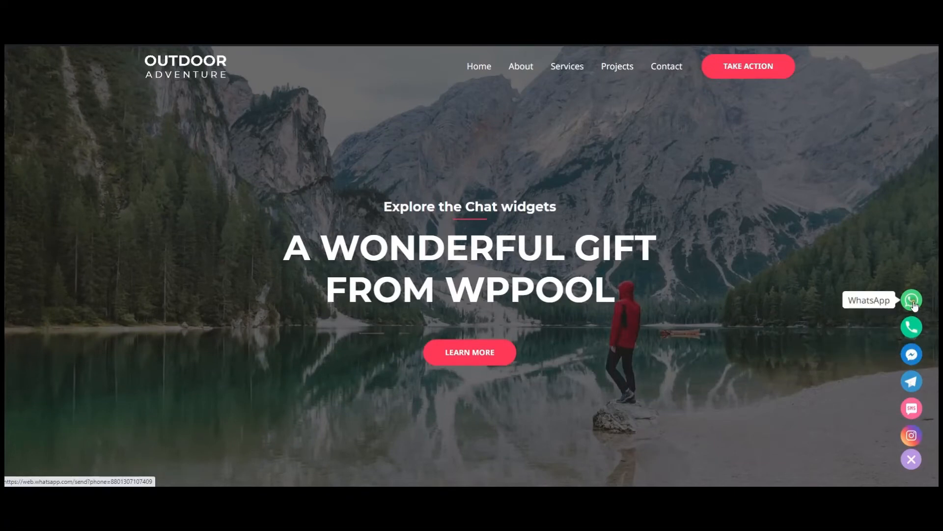
pyautogui.click(911, 300)
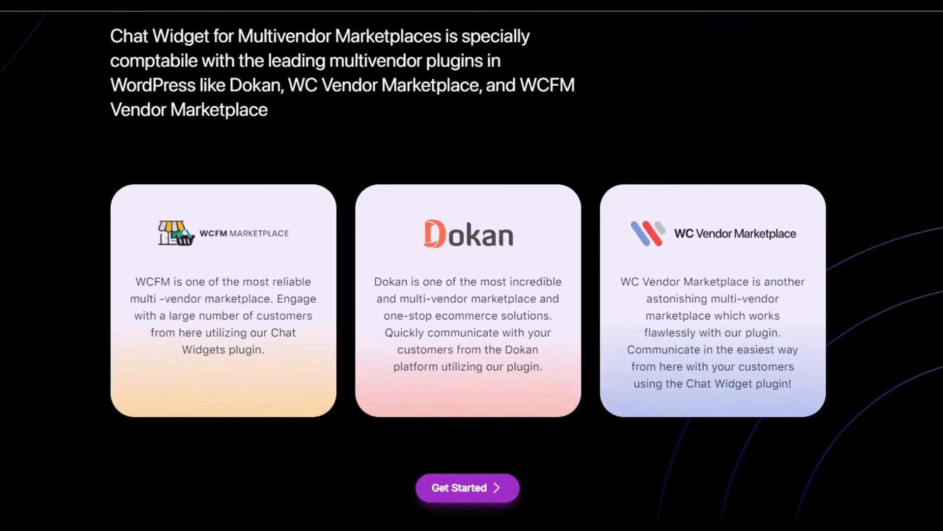
# Review Multivendor Mode settings and open the vendor dashboard's Chat Widgets list
pyautogui.click(467, 487)
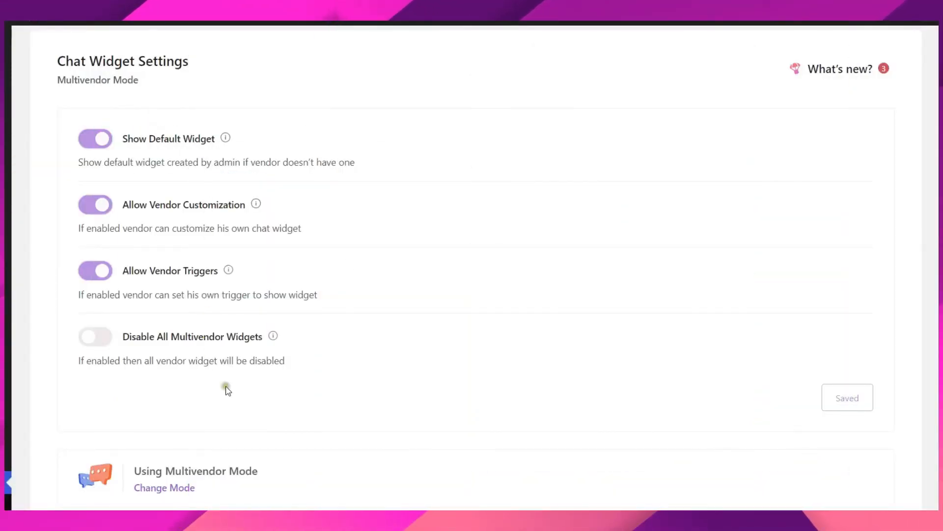
pyautogui.scroll(-3)
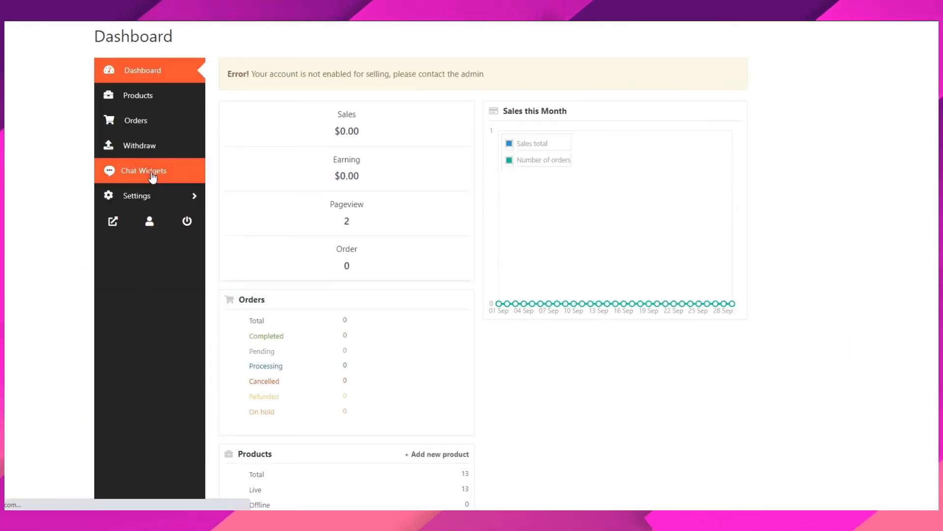
pyautogui.click(143, 170)
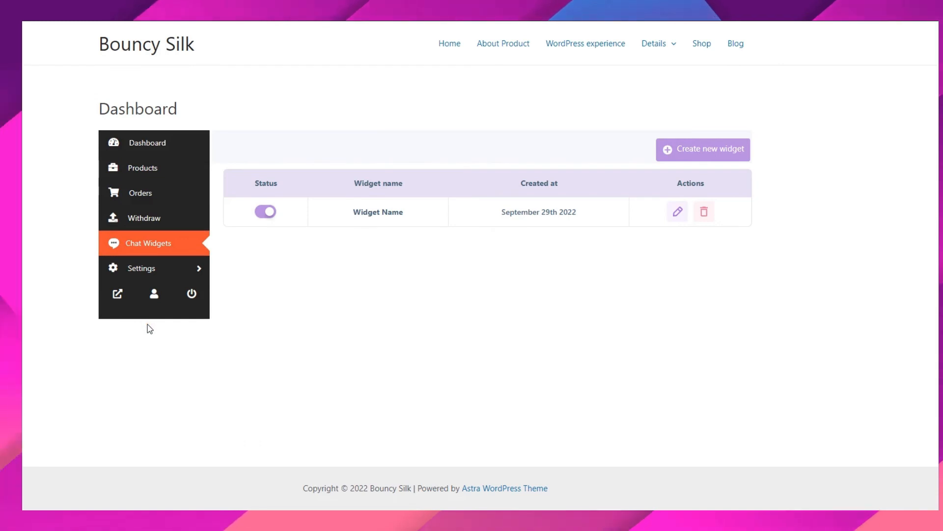